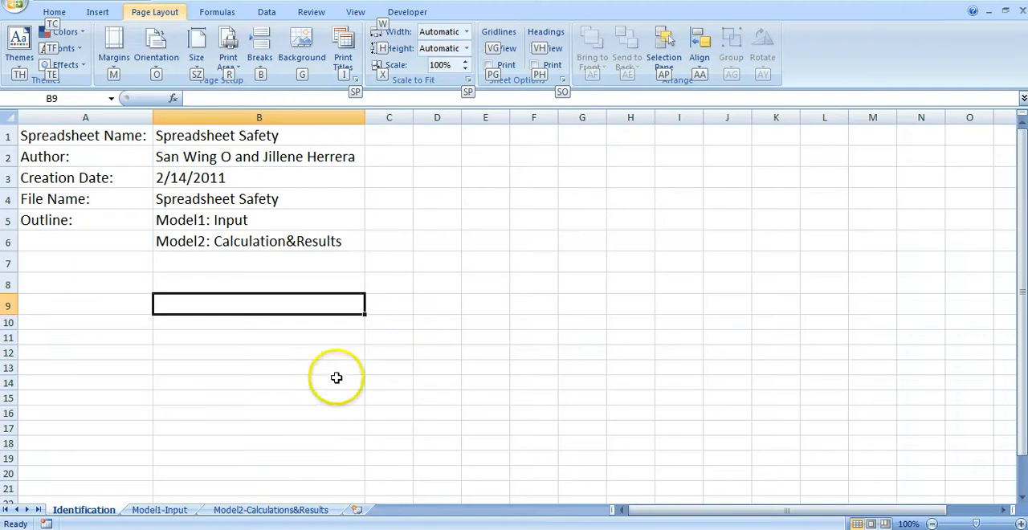
mouse_move(186, 260)
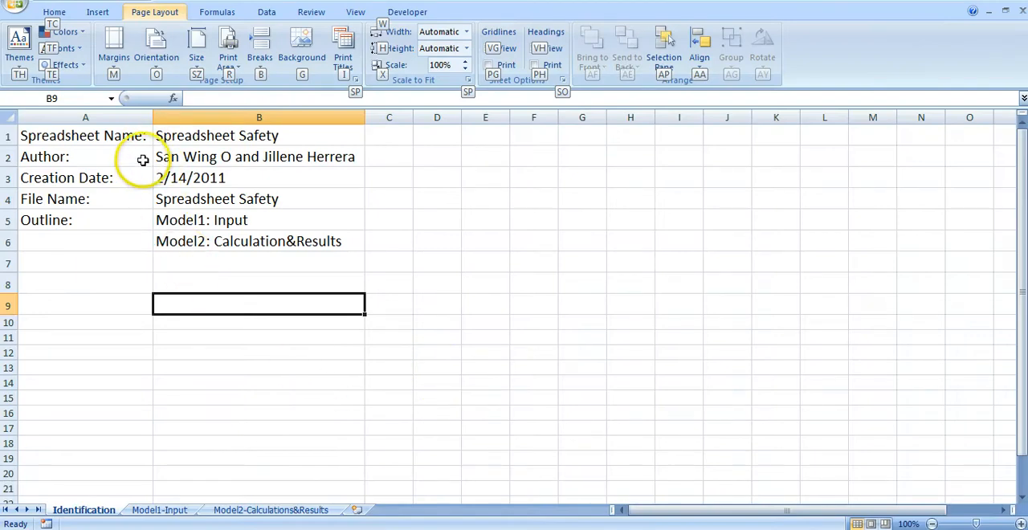
mouse_move(141, 180)
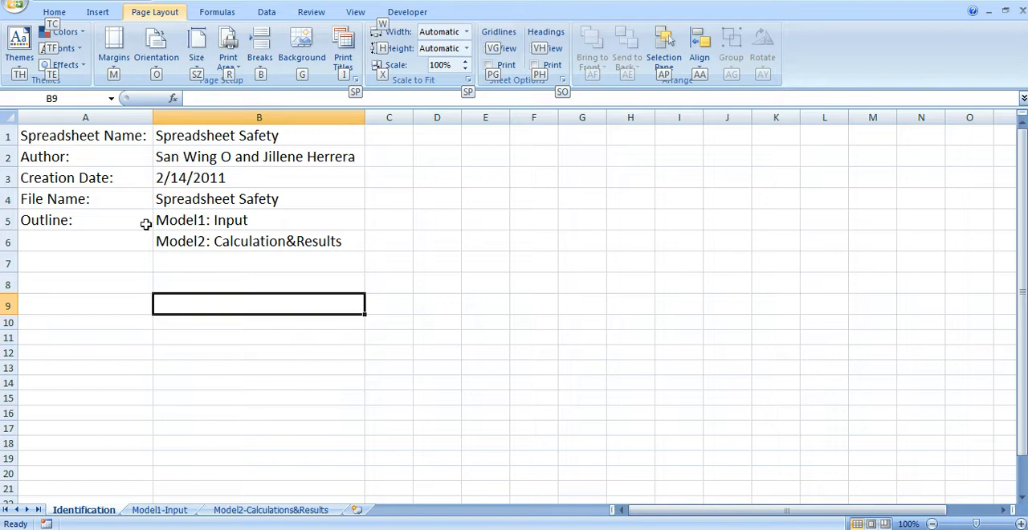
Step: Switch to the Model1-Input sheet showing the Monthly Sales Report with an empty Price column
left_click(159, 511)
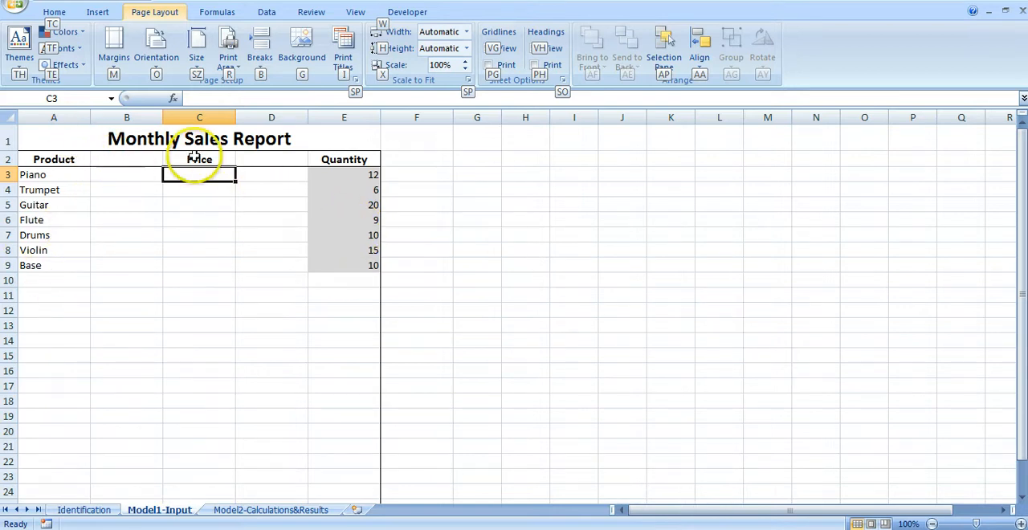
mouse_move(247, 213)
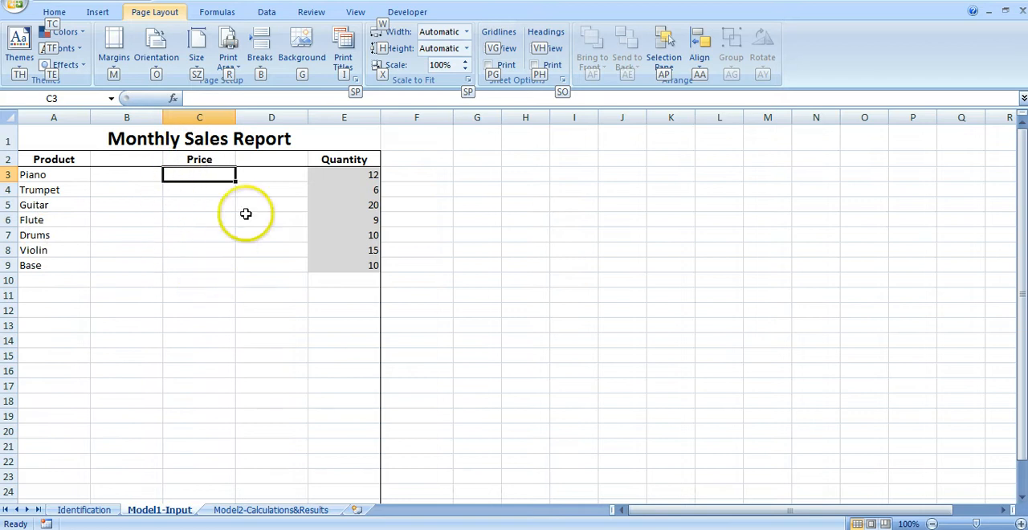
mouse_move(343, 144)
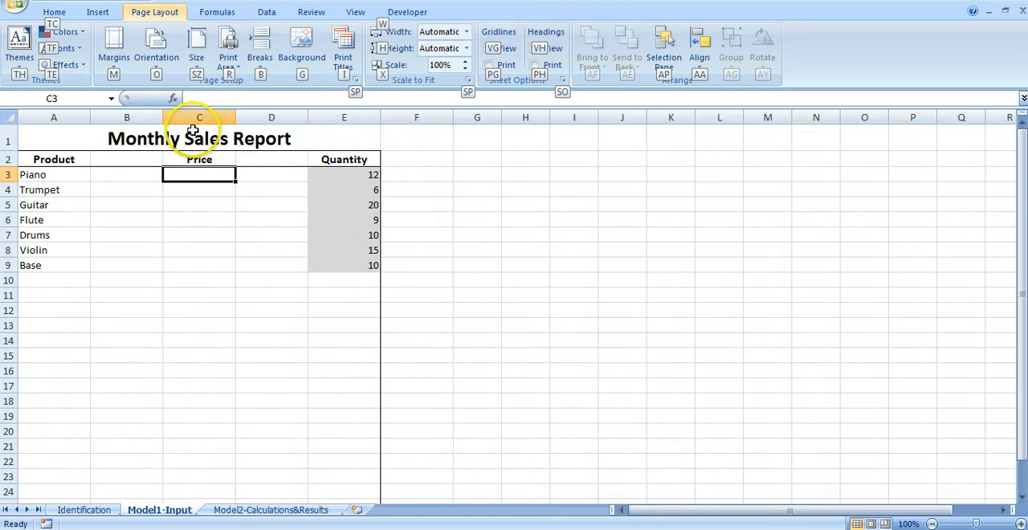
mouse_move(215, 212)
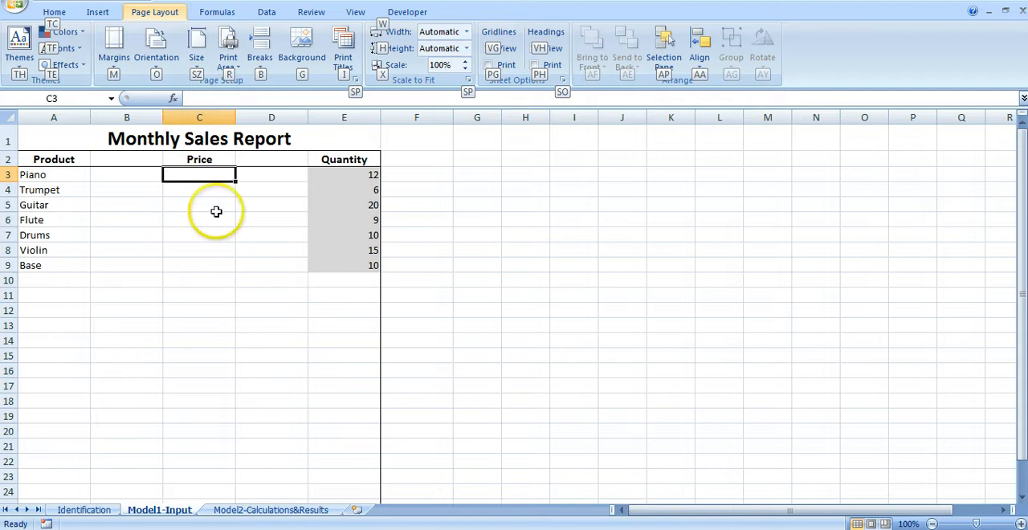
mouse_move(127, 328)
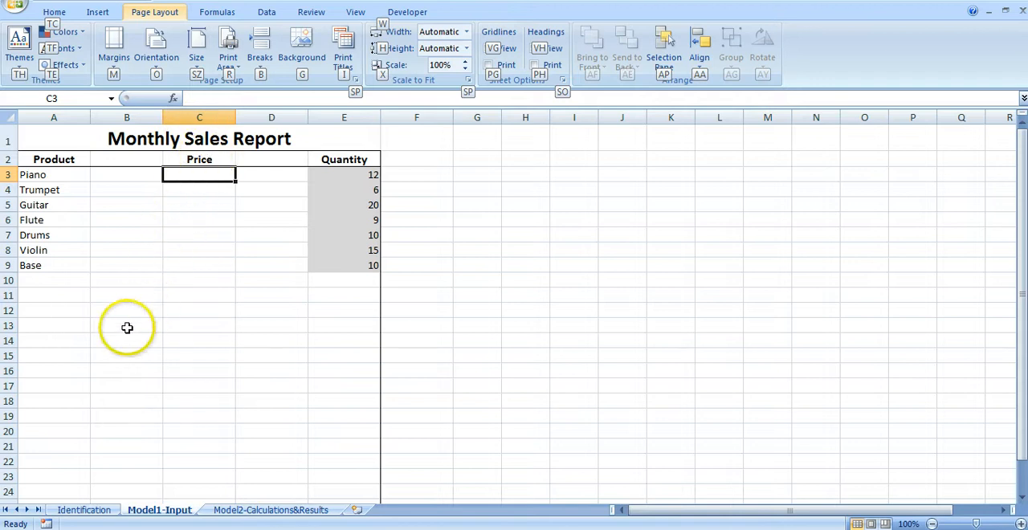
left_click(127, 325)
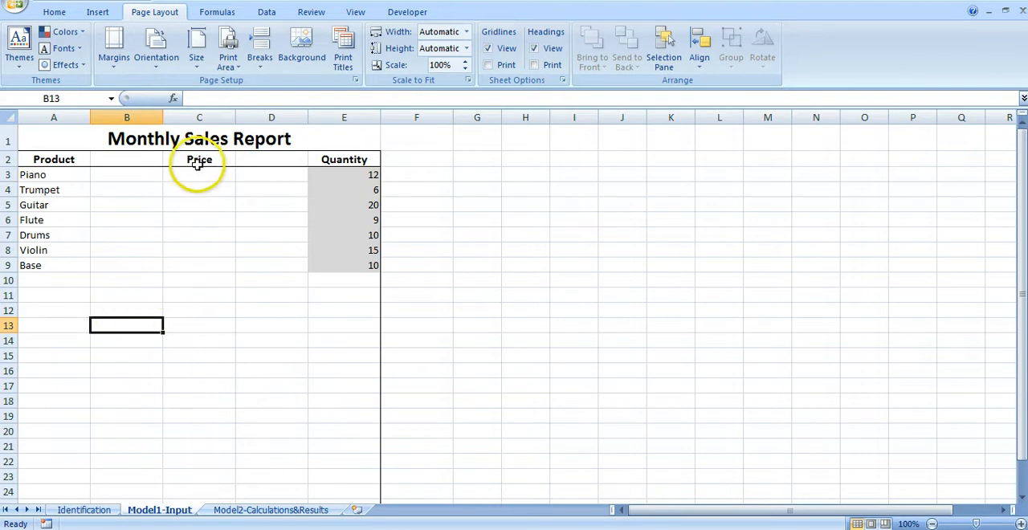
mouse_move(170, 190)
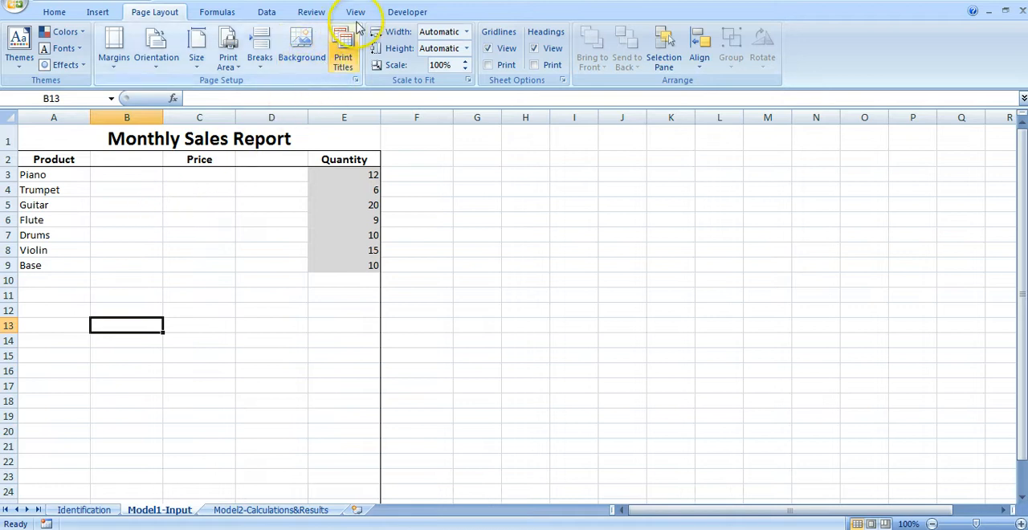
Step: Start recording a macro named Myprice with shortcut Ctrl+Shift+P from the Developer tab
left_click(408, 11)
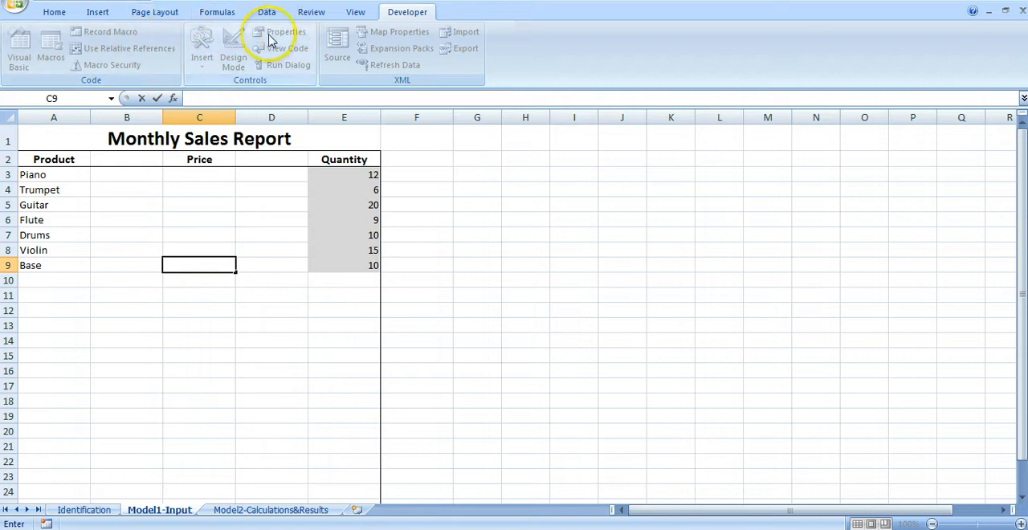
left_click(272, 296)
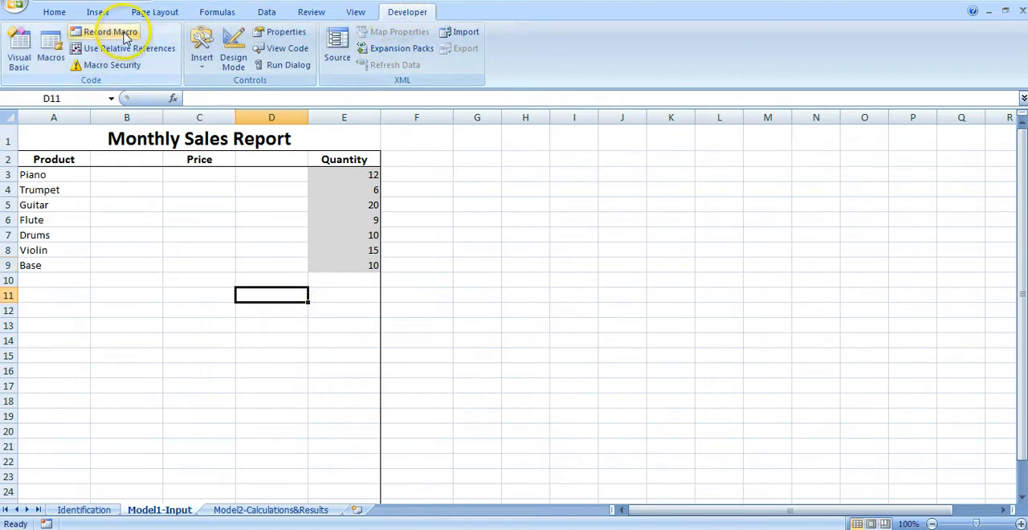
left_click(109, 32)
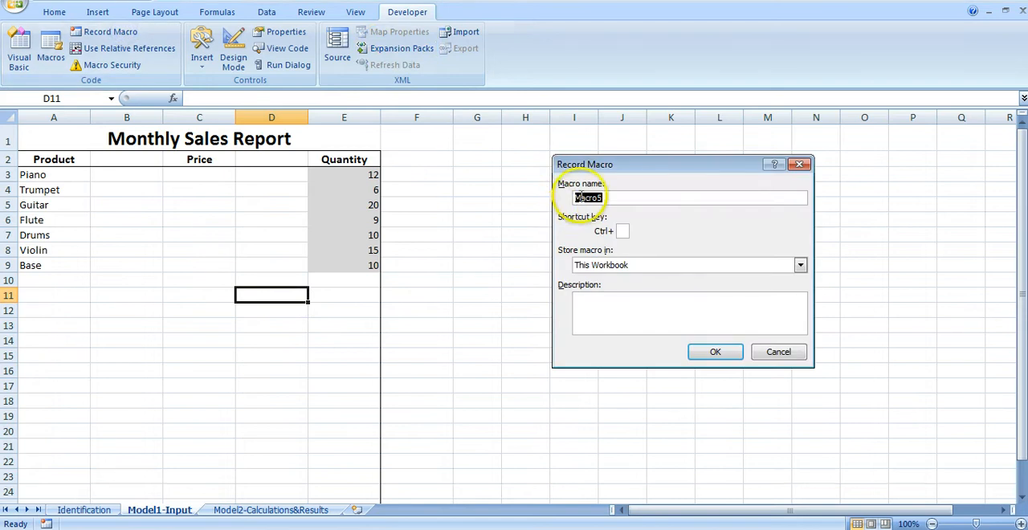
type("Map")
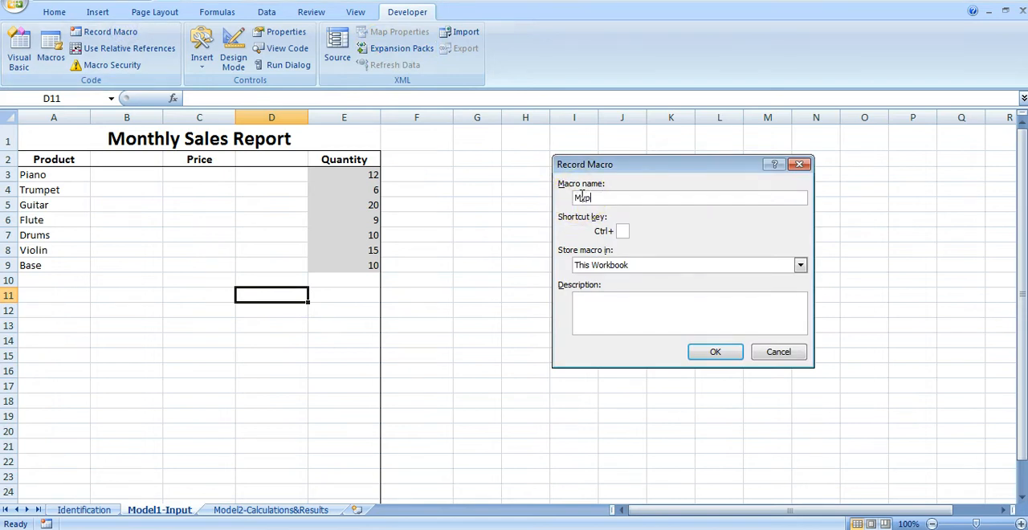
type("price")
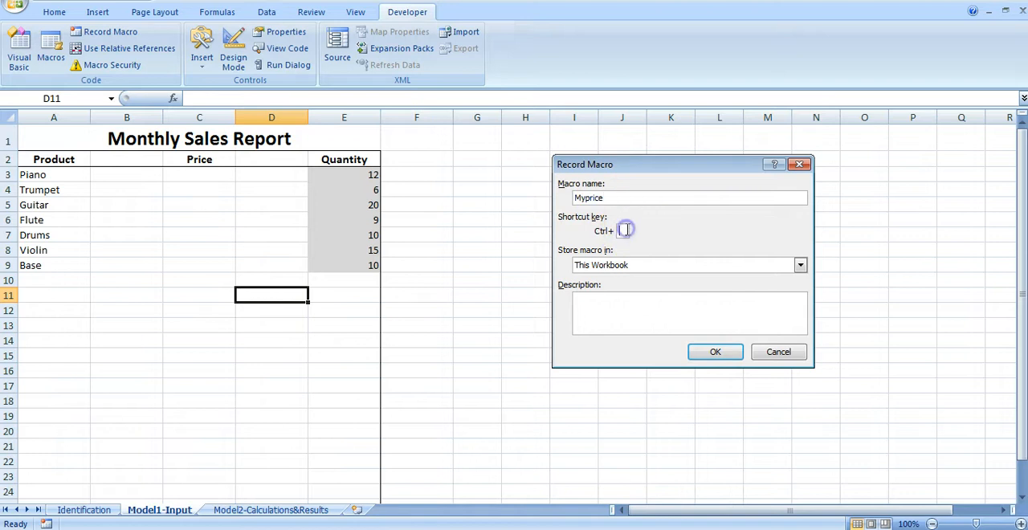
type("P")
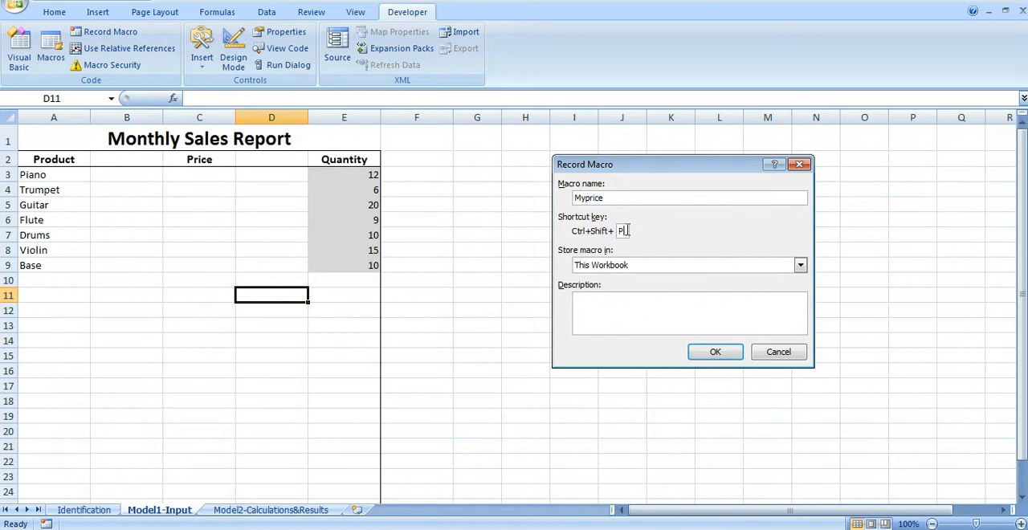
left_click(714, 352)
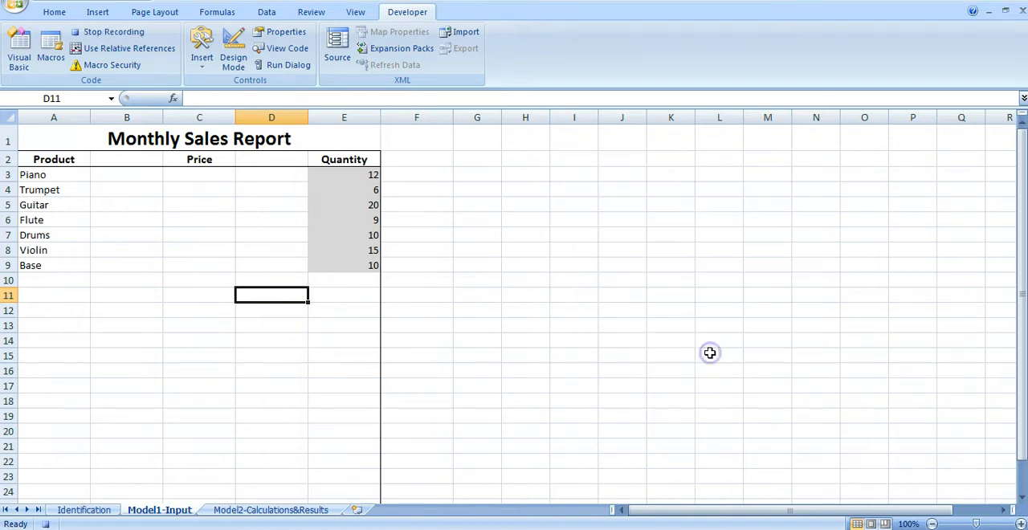
Step: Enter prices 2000, 1000, 500, 300, 2000, 1000, 500 into C3:C9 while recording
left_click(199, 173)
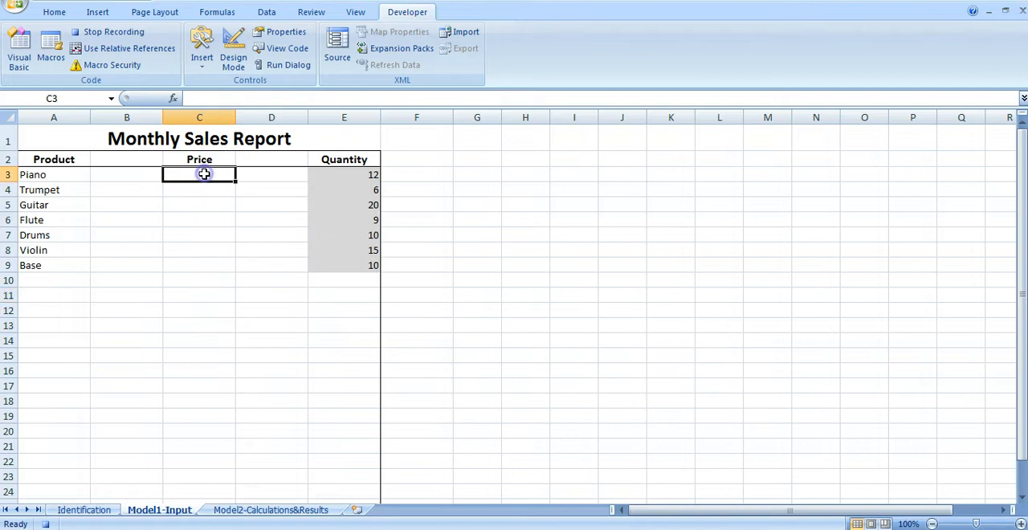
type("200")
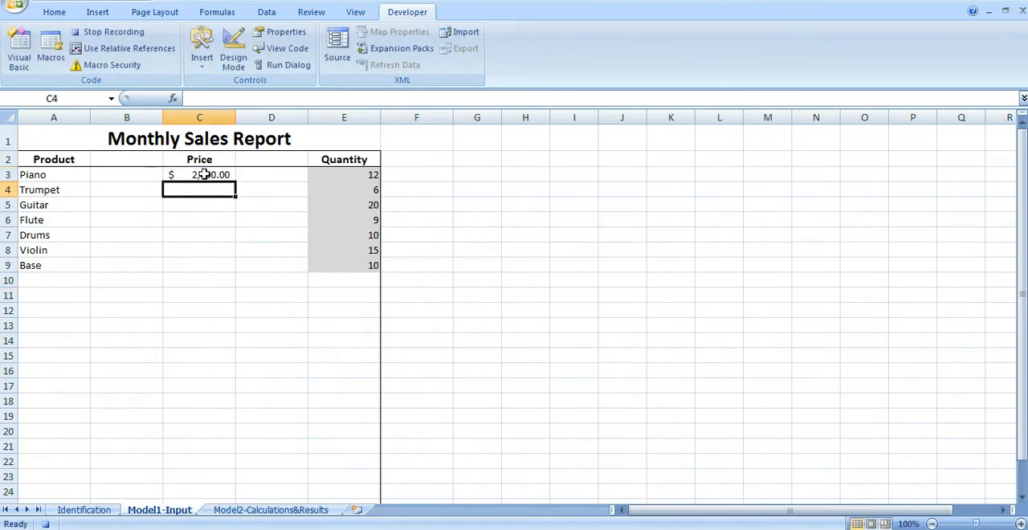
type("1000")
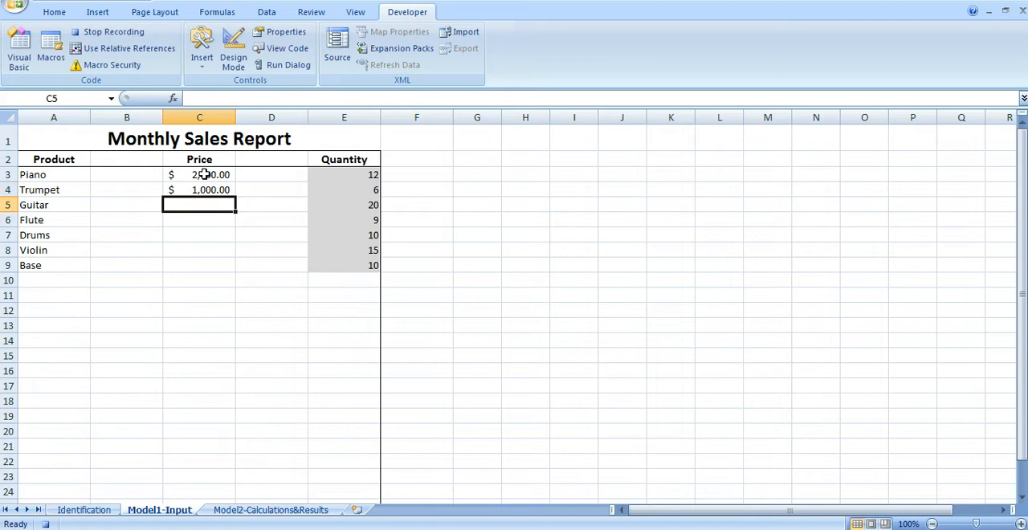
type("500.00")
left_click(199, 220)
type("300")
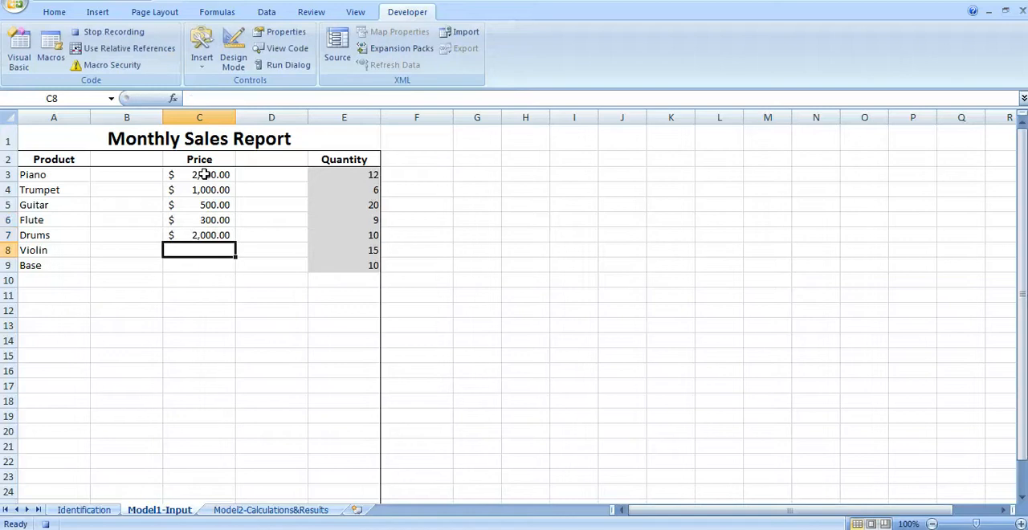
type("1,000.00")
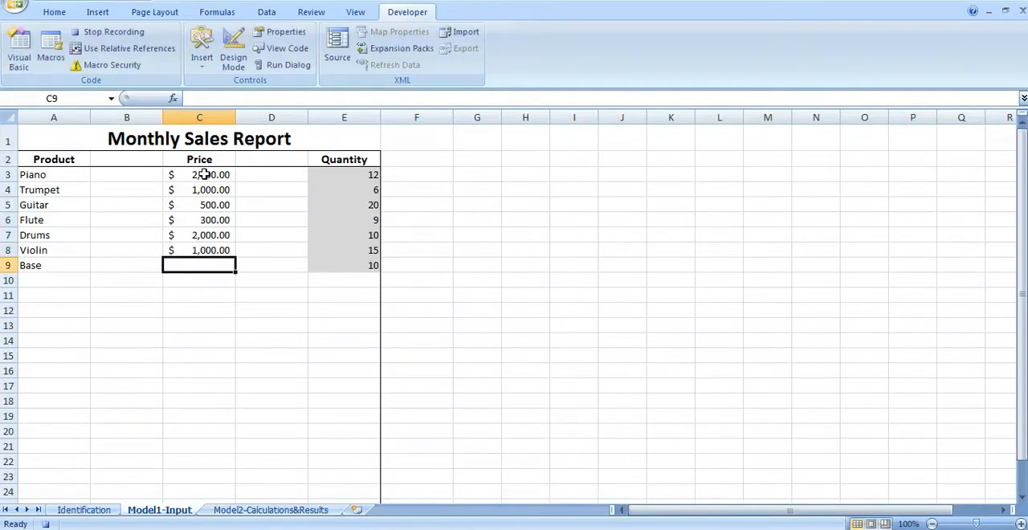
type("500.00")
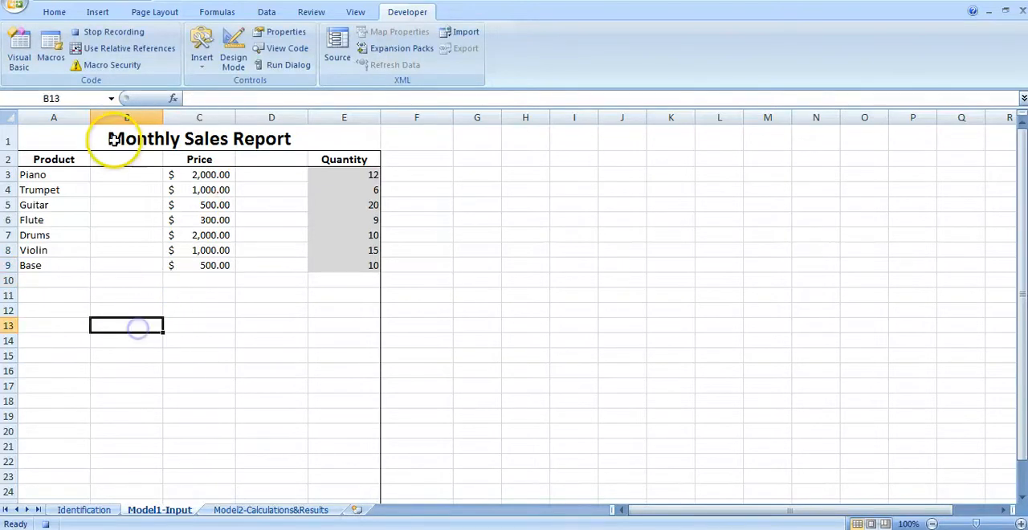
left_click(113, 32)
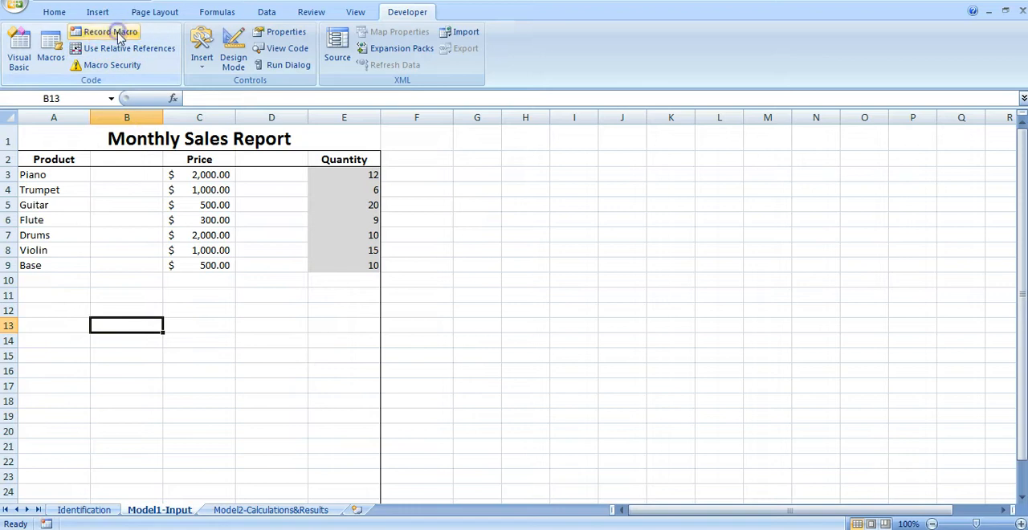
Step: Stop the macro recording, clear the prices from C3:C9, and begin inserting a form button
left_click(199, 173)
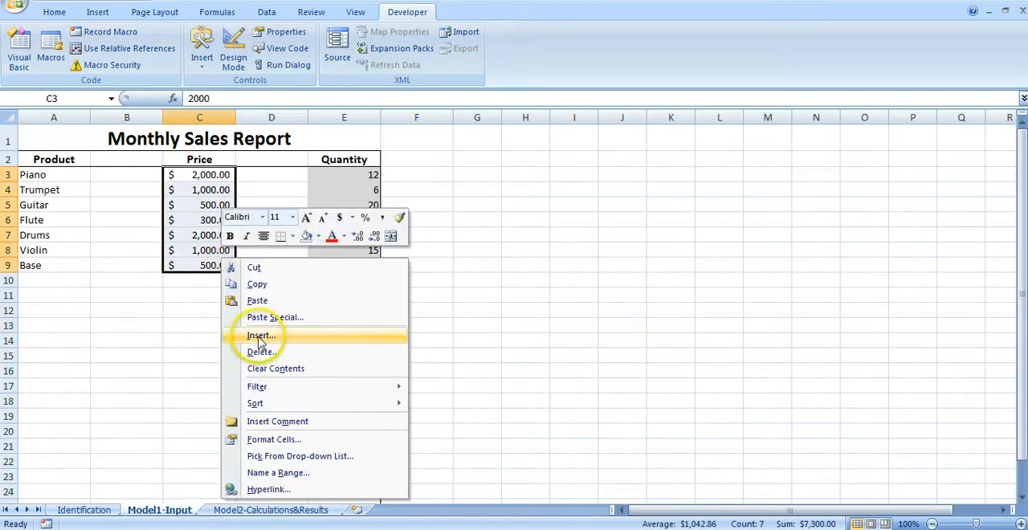
mouse_move(265, 352)
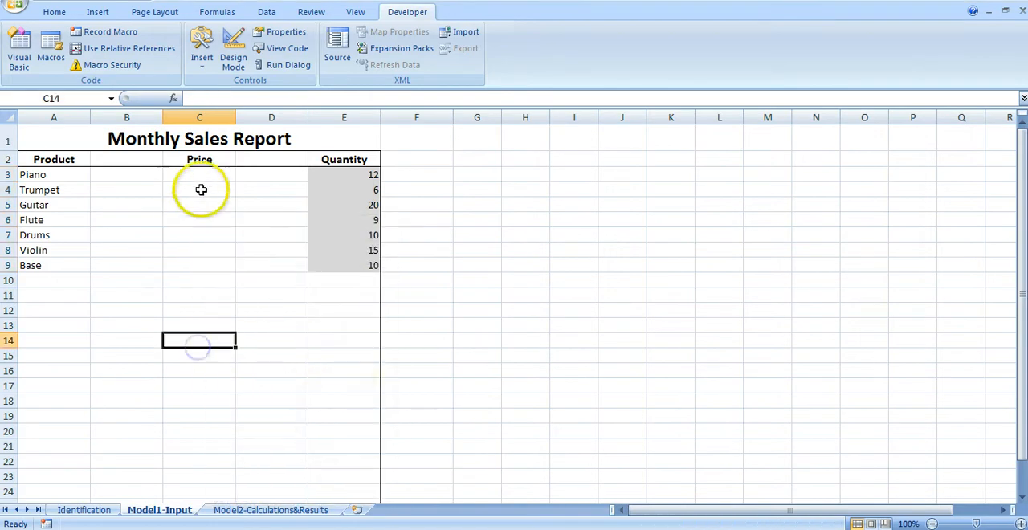
left_click(199, 174)
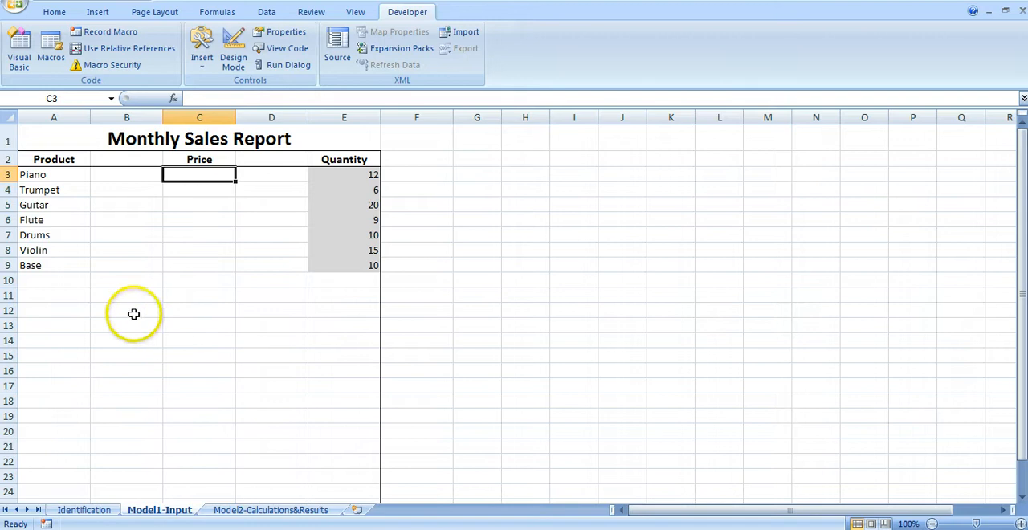
left_click(200, 48)
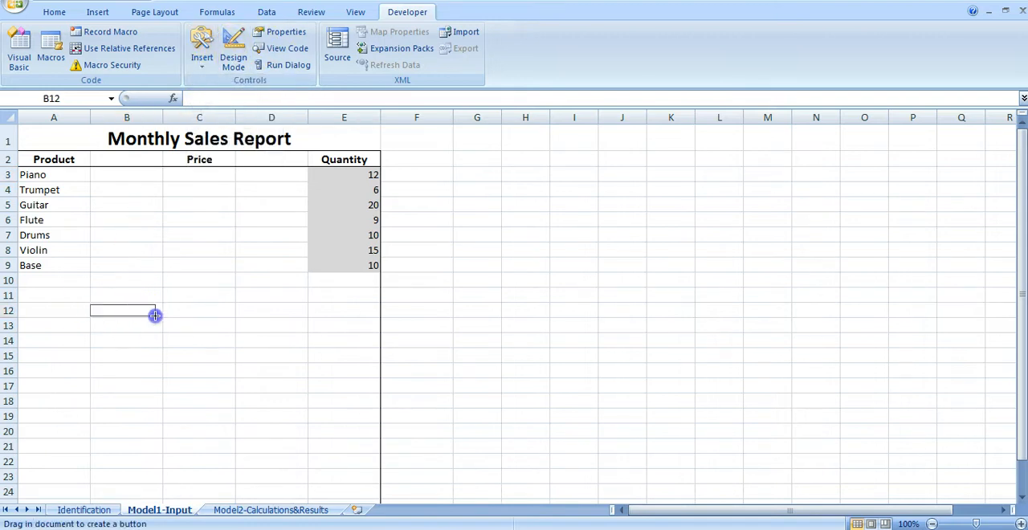
Step: Draw a button below the table, assign it the Myprice macro and label it 'Insert Price'
left_click_drag(90, 308, 157, 321)
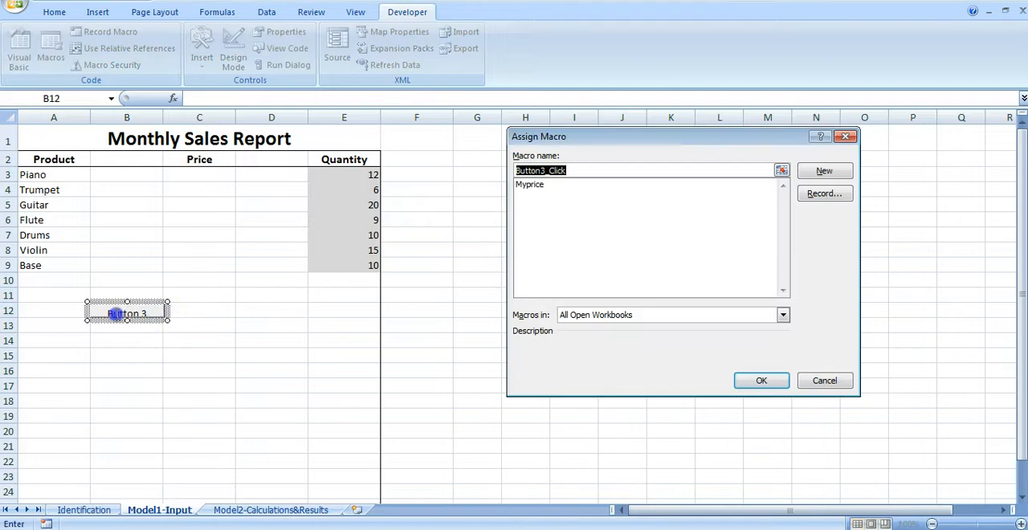
left_click(530, 183)
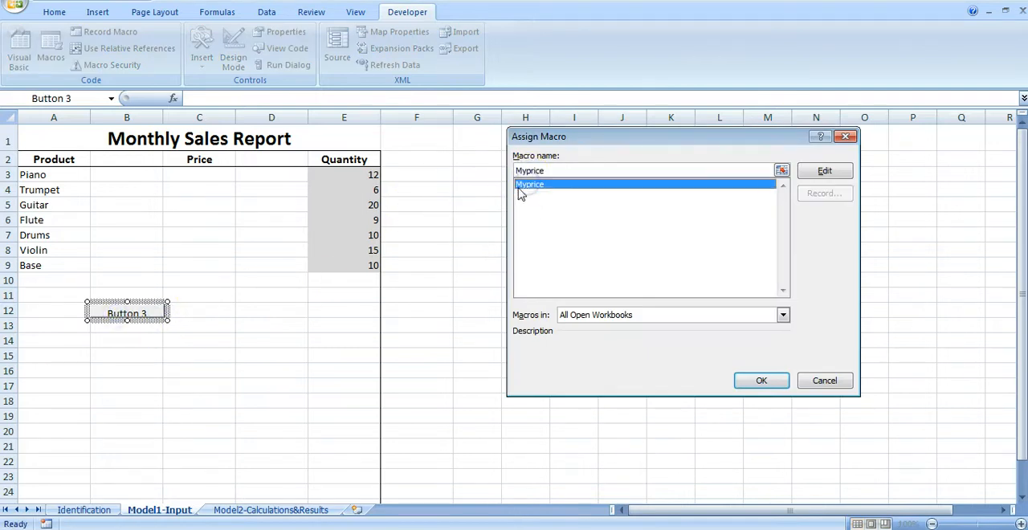
left_click(761, 379)
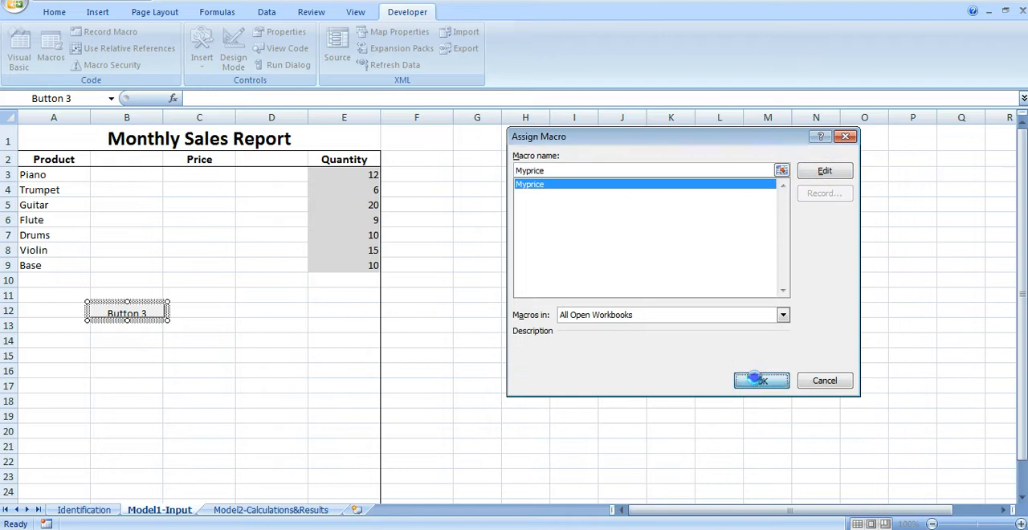
left_click(762, 379)
type("Insert Price")
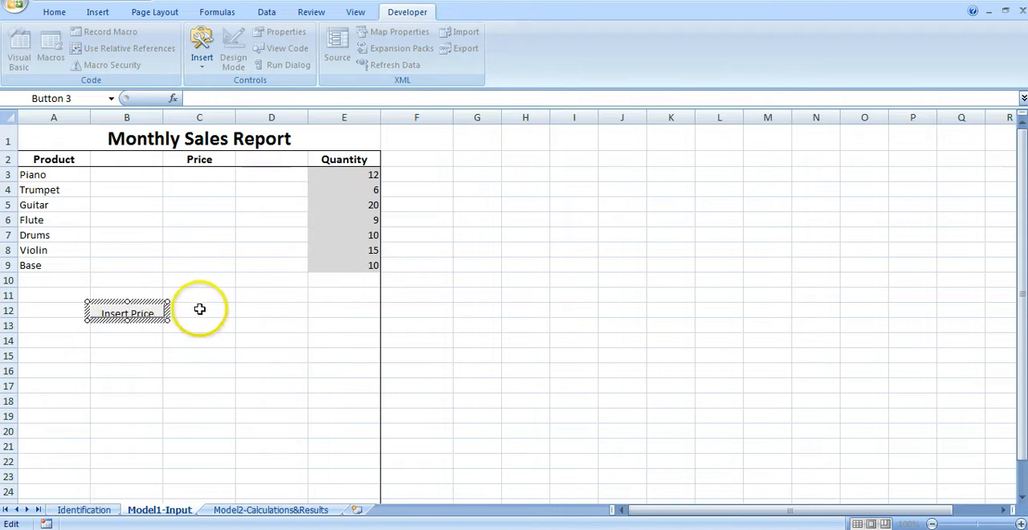
Step: Run the Insert Price button to refill every product's price in C3:C9
left_click(199, 310)
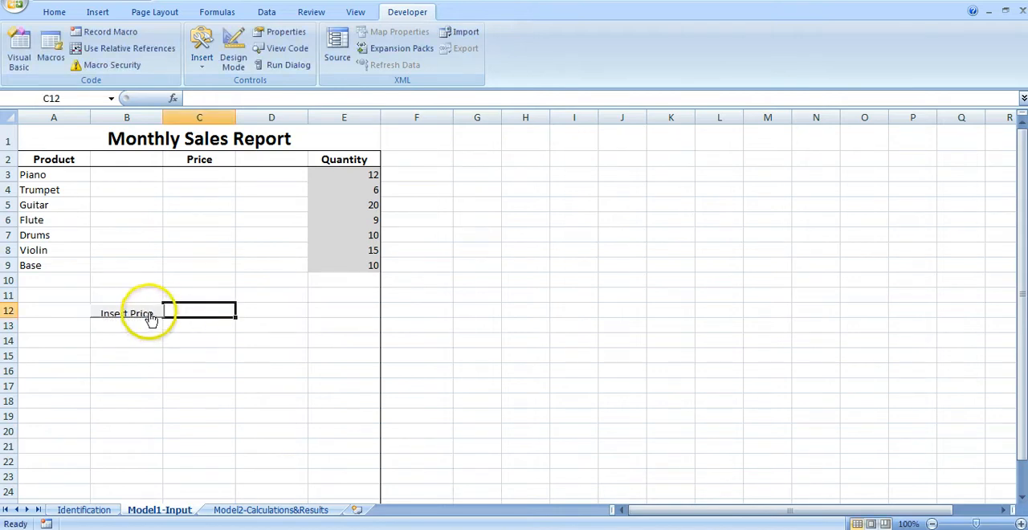
left_click(126, 313)
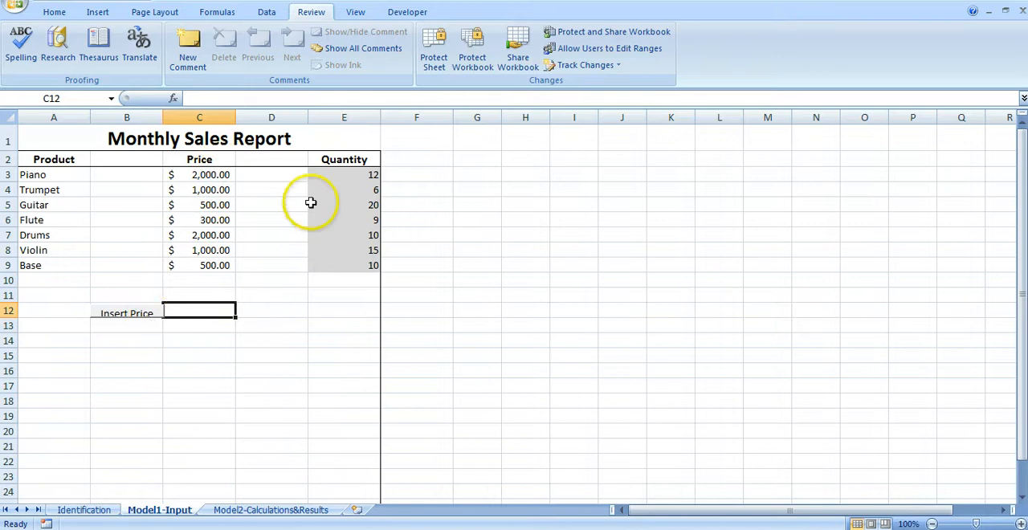
mouse_move(344, 178)
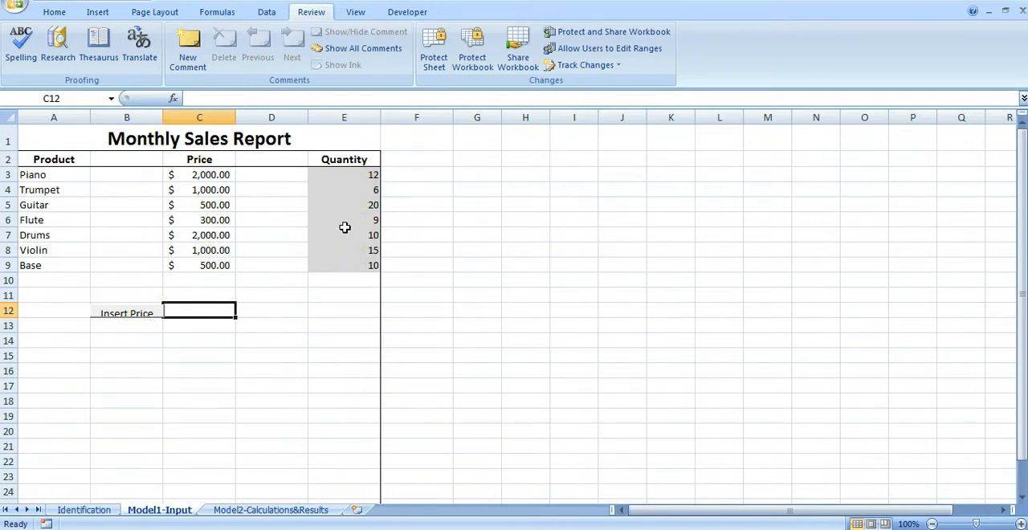
mouse_move(352, 180)
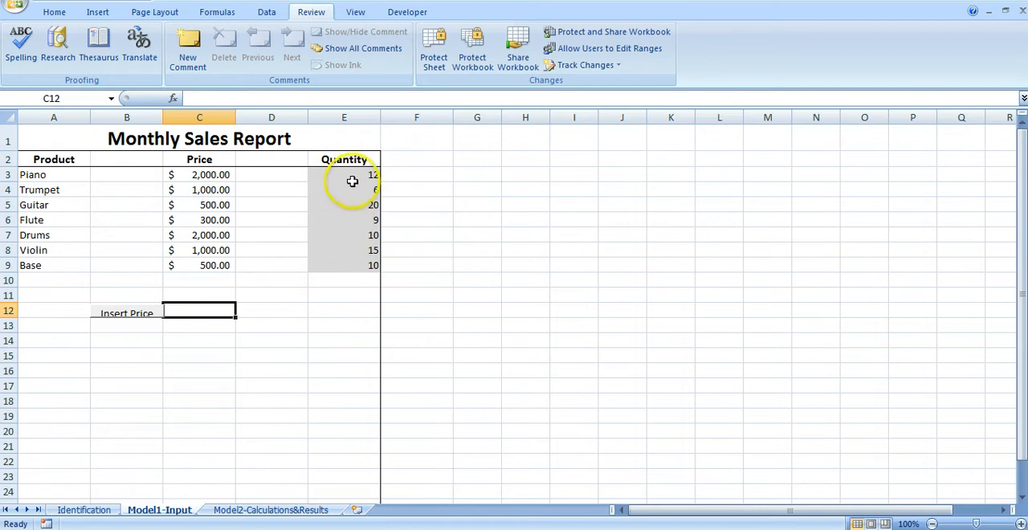
mouse_move(395, 169)
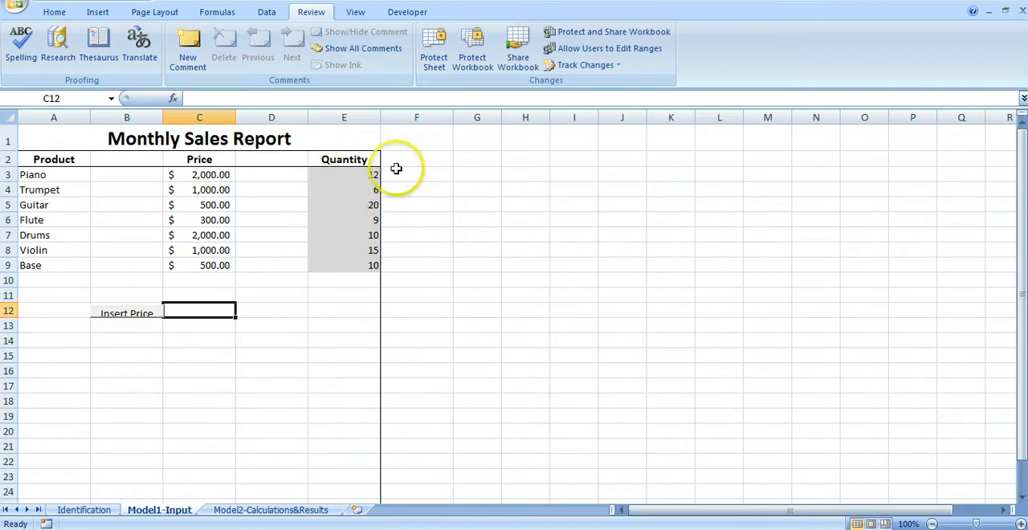
mouse_move(610, 48)
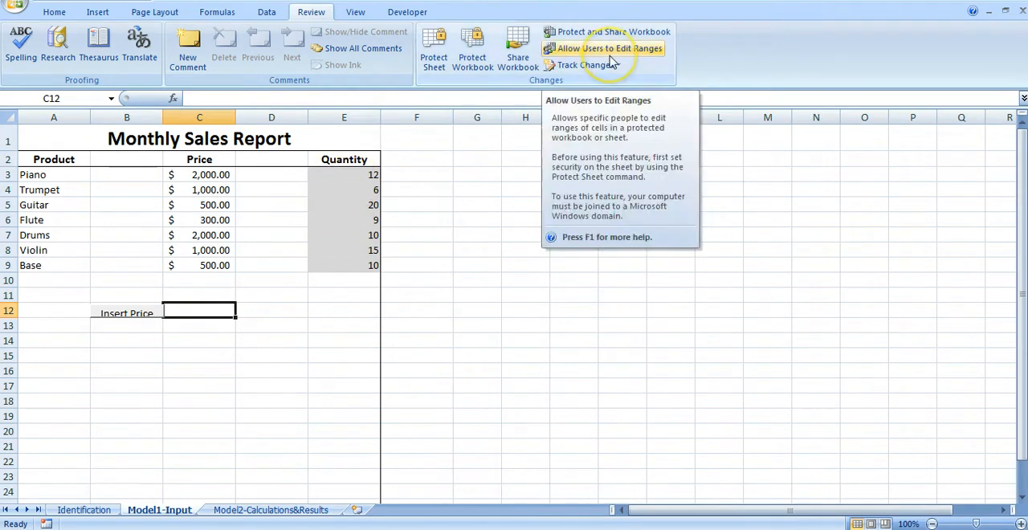
Step: Define an editable range titled Quantity referring to E3:E9 under Allow Users to Edit Ranges
left_click(608, 49)
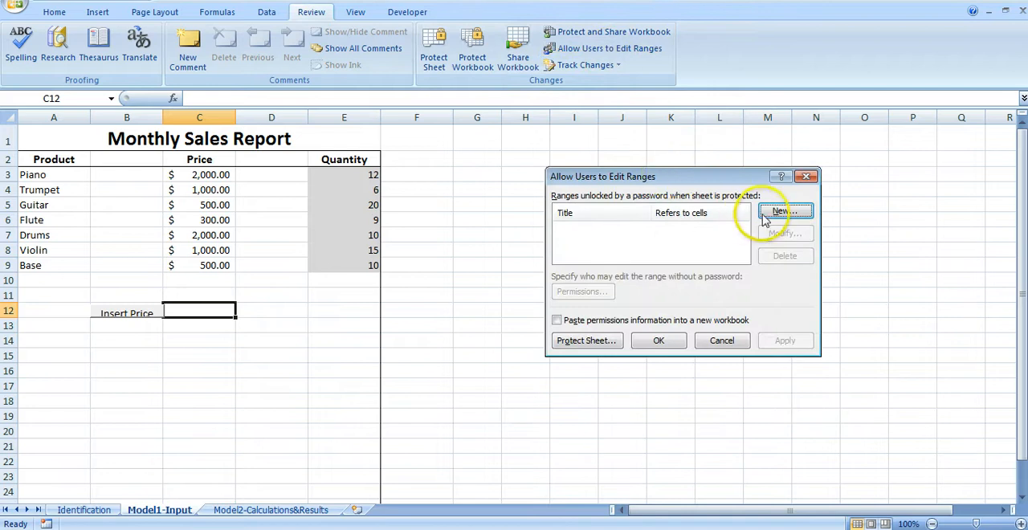
left_click(785, 212)
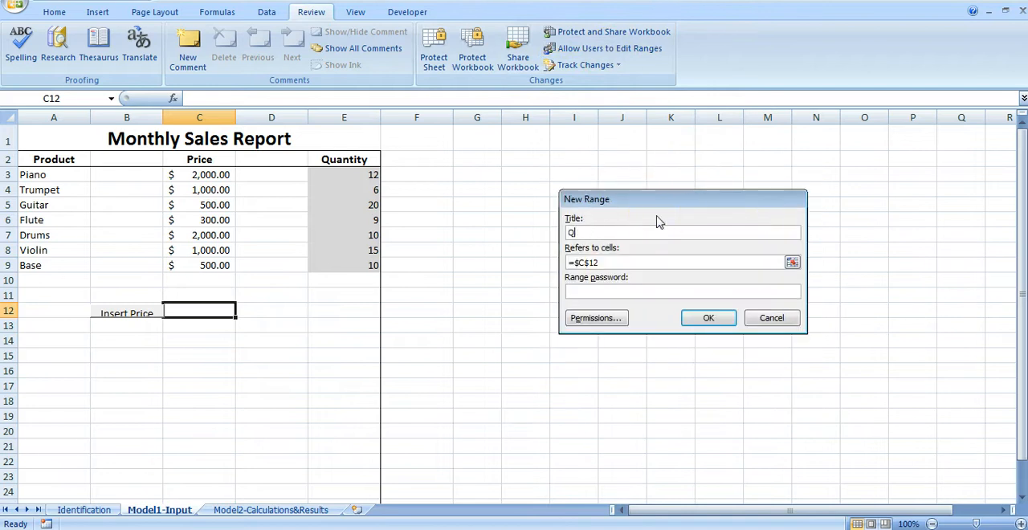
type("Quantity")
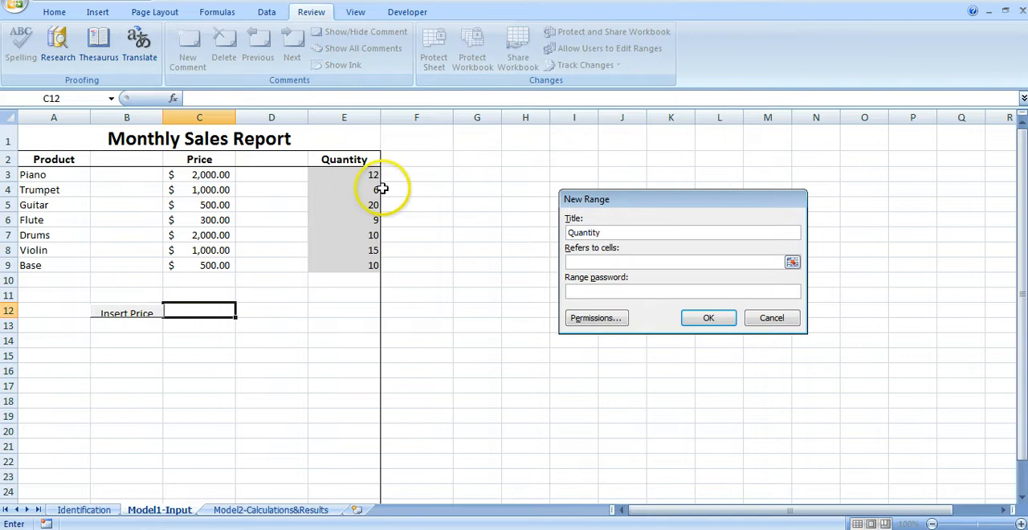
left_click_drag(343, 174, 343, 265)
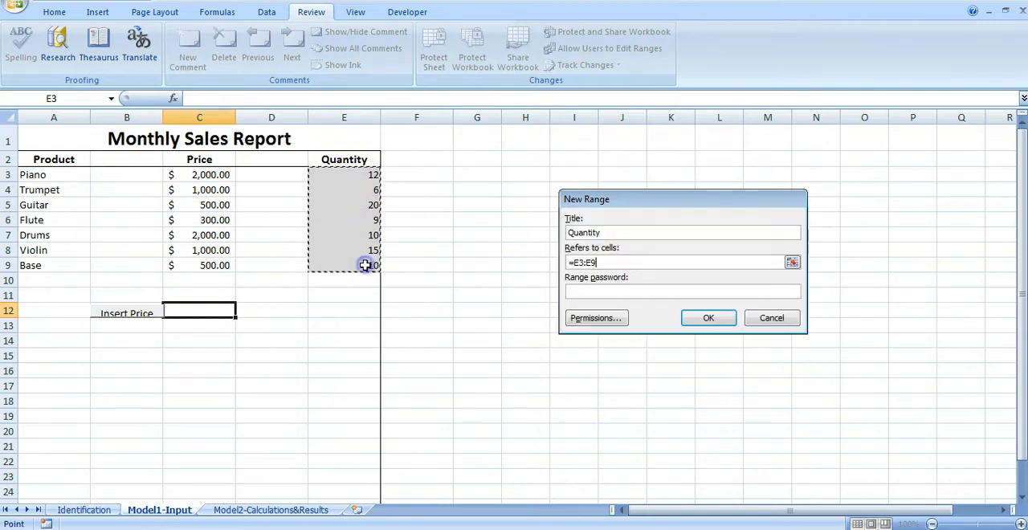
left_click(707, 318)
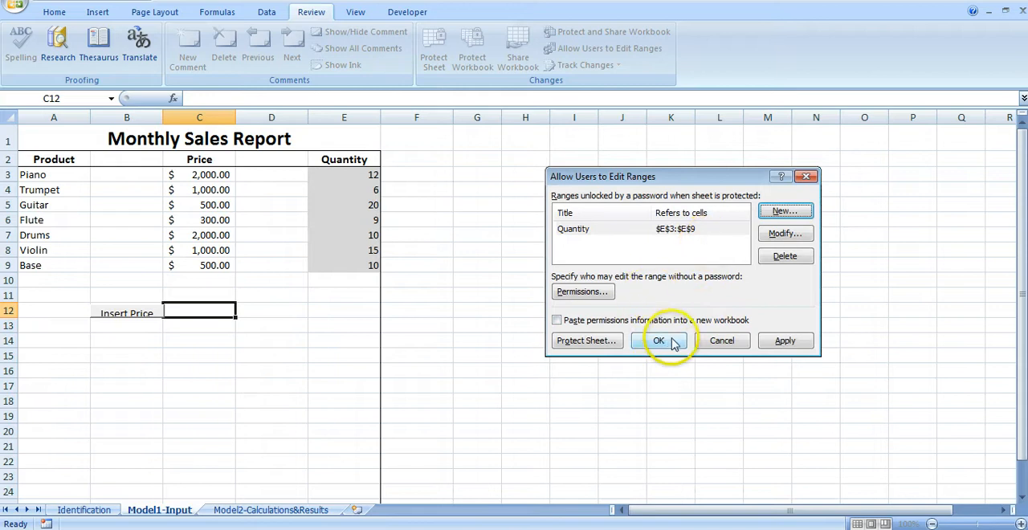
left_click(658, 341)
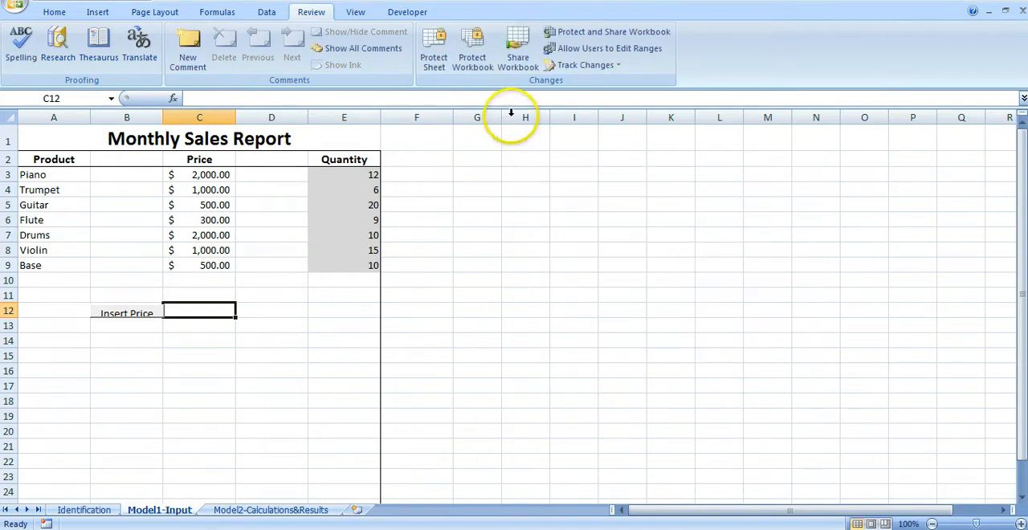
Step: Password-protect the Model1-Input sheet, then set Piano quantity to 10 and Trumpet to 8
left_click(434, 45)
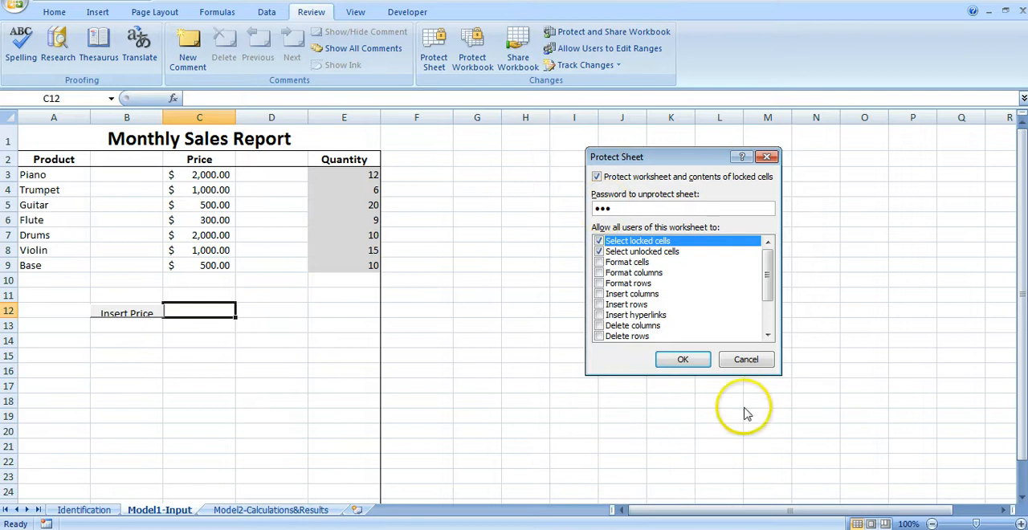
left_click(680, 360)
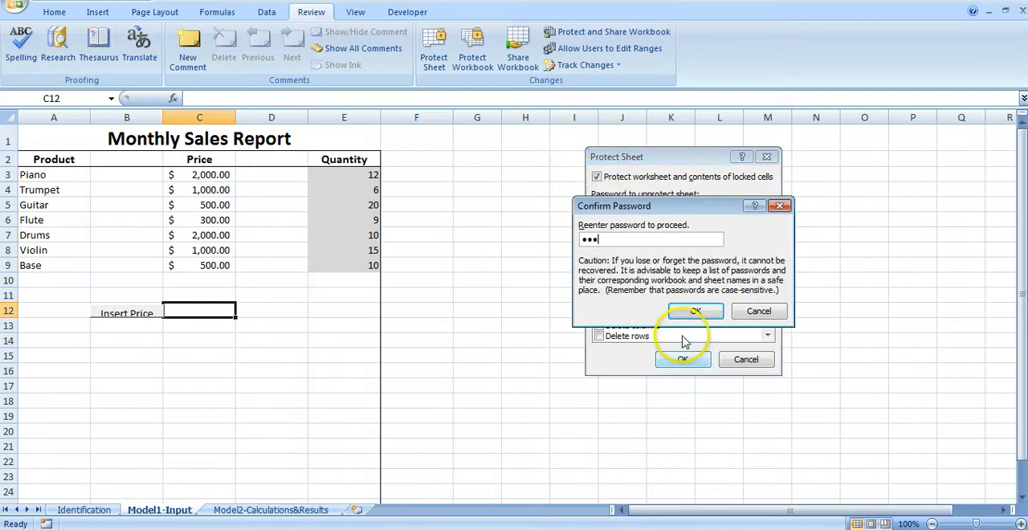
left_click(694, 310)
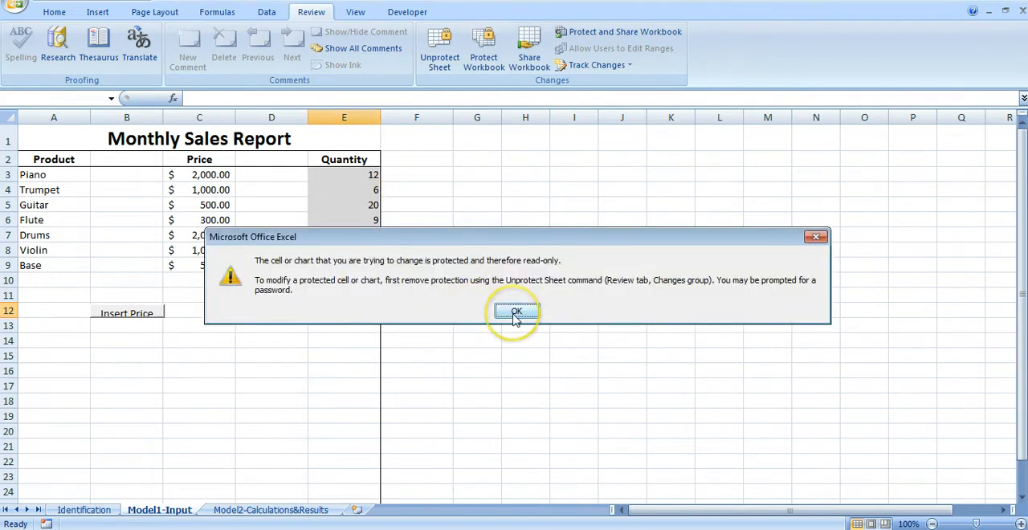
left_click(514, 311)
type("8")
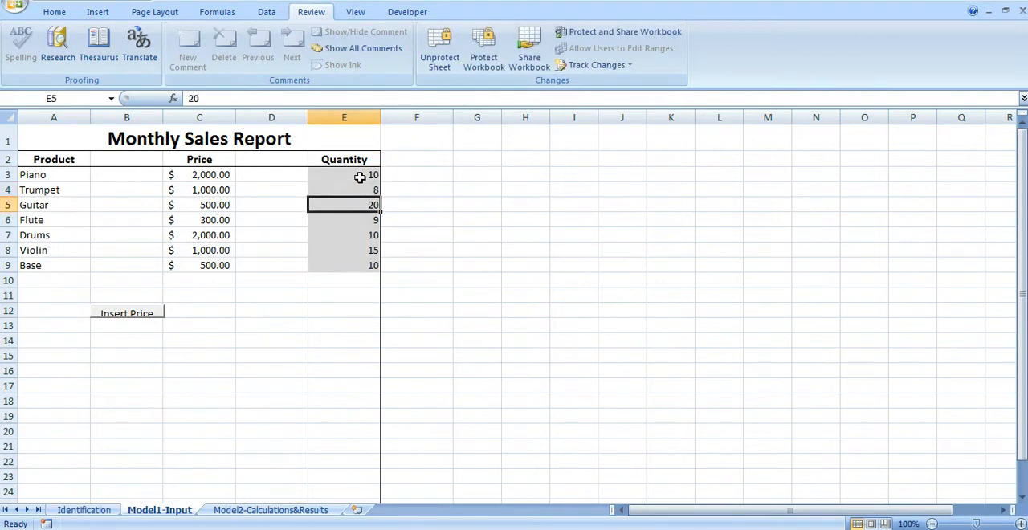
left_click(154, 11)
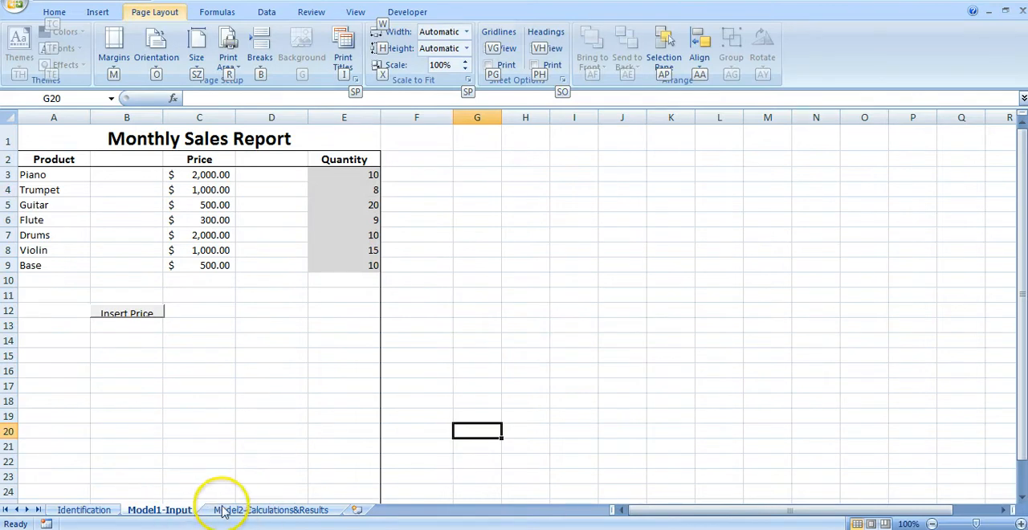
Step: On Model2-Calculations&Results link C3 to 'Model1-Input'!C3 and quantity to 'Model1-Input'!E3, filled to row 9
left_click(269, 510)
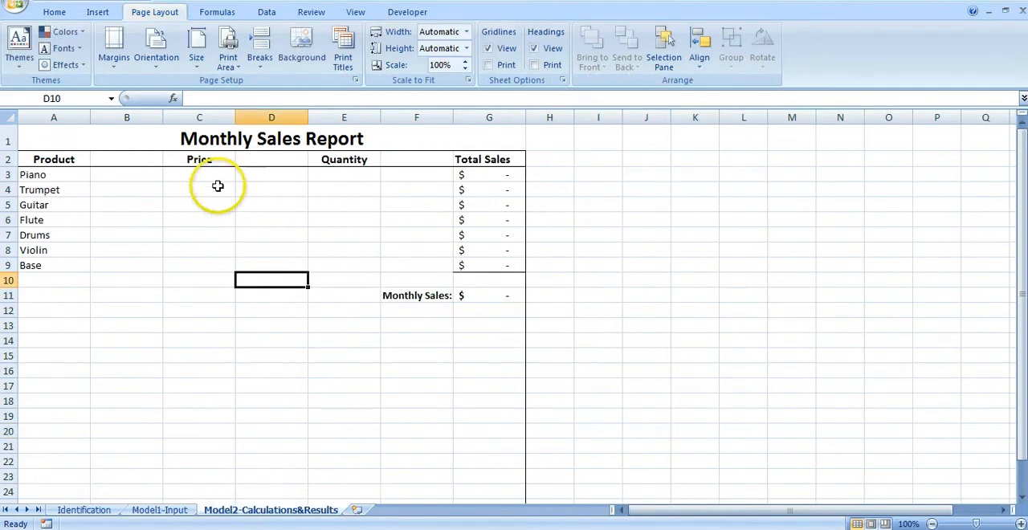
left_click(199, 173)
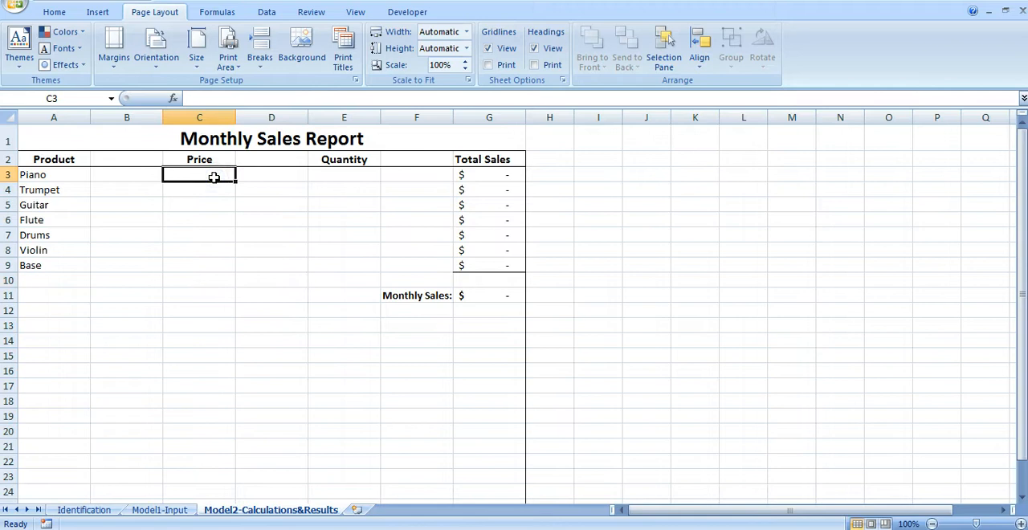
left_click(159, 509)
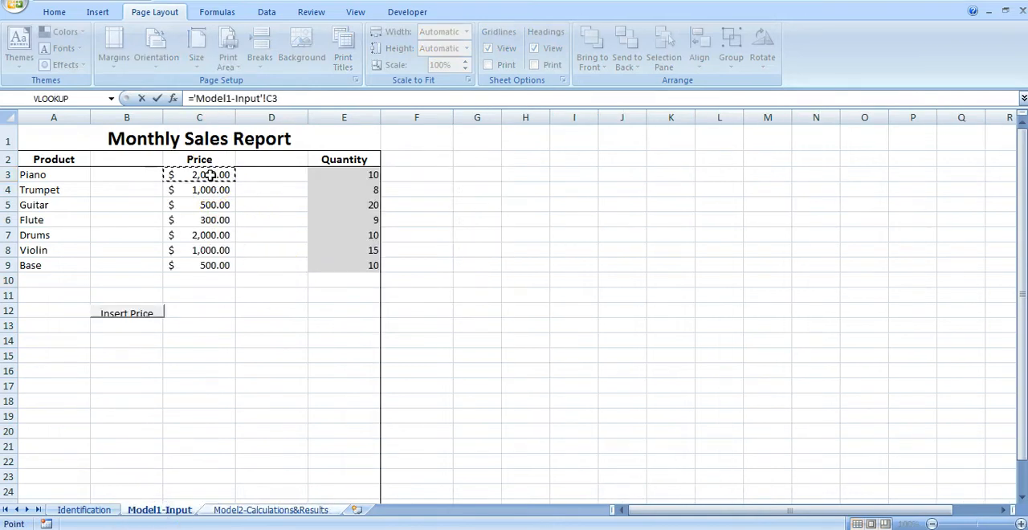
left_click(270, 511)
type("=")
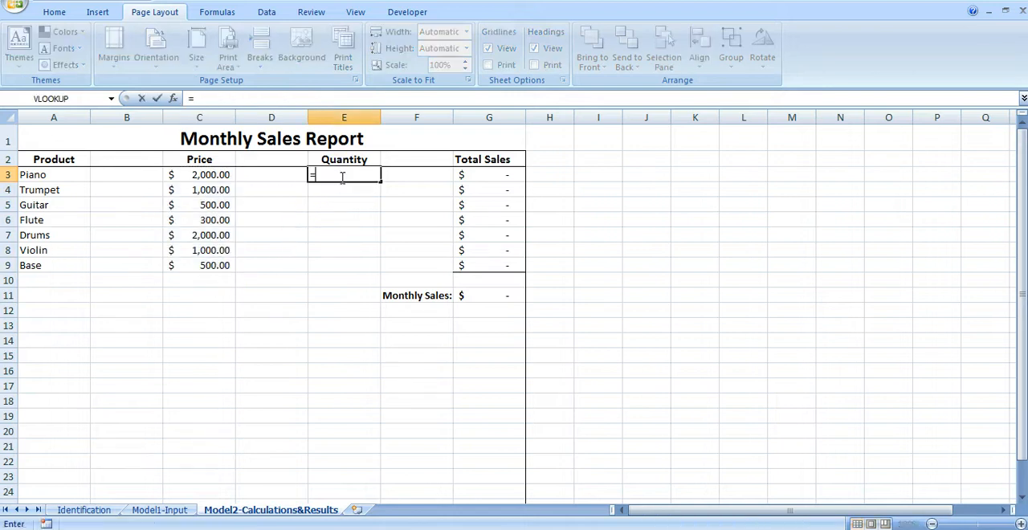
left_click(159, 509)
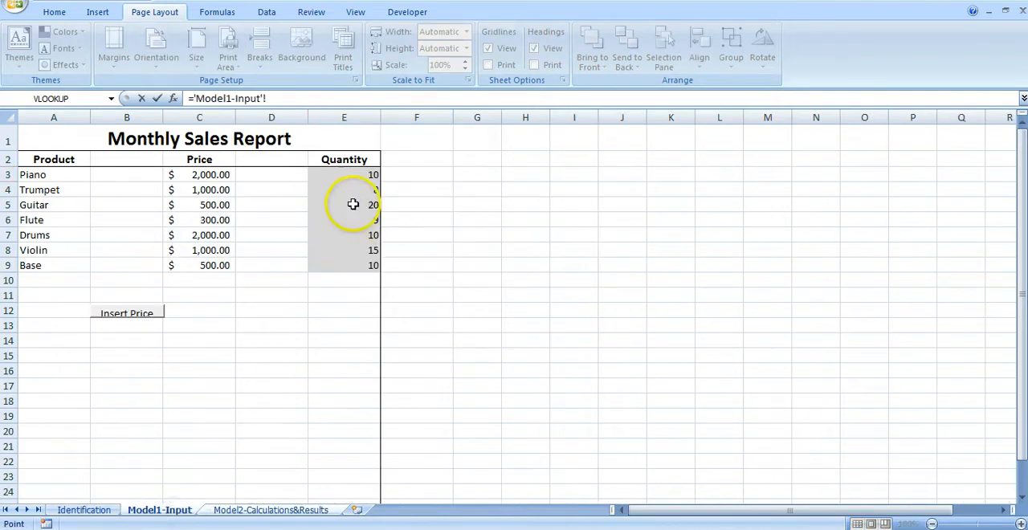
left_click(270, 510)
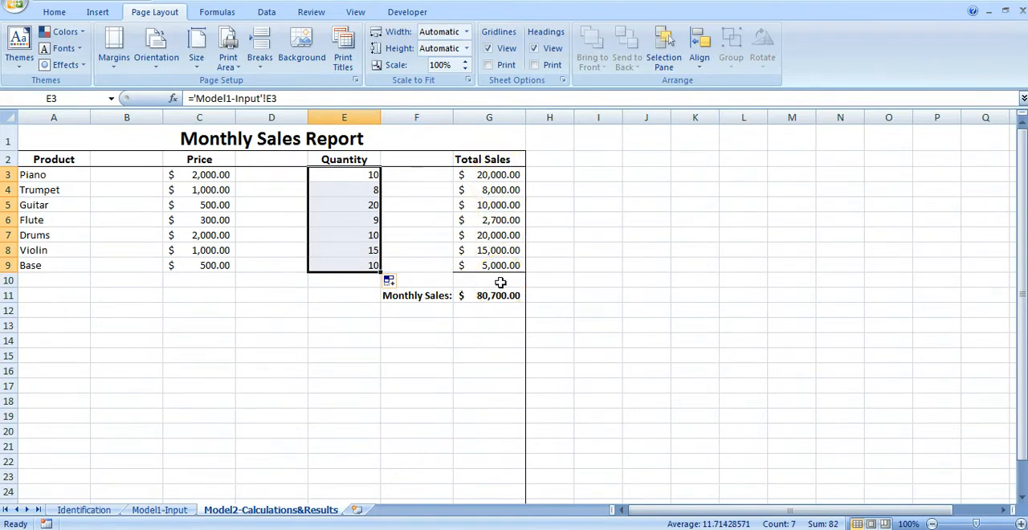
left_click(488, 174)
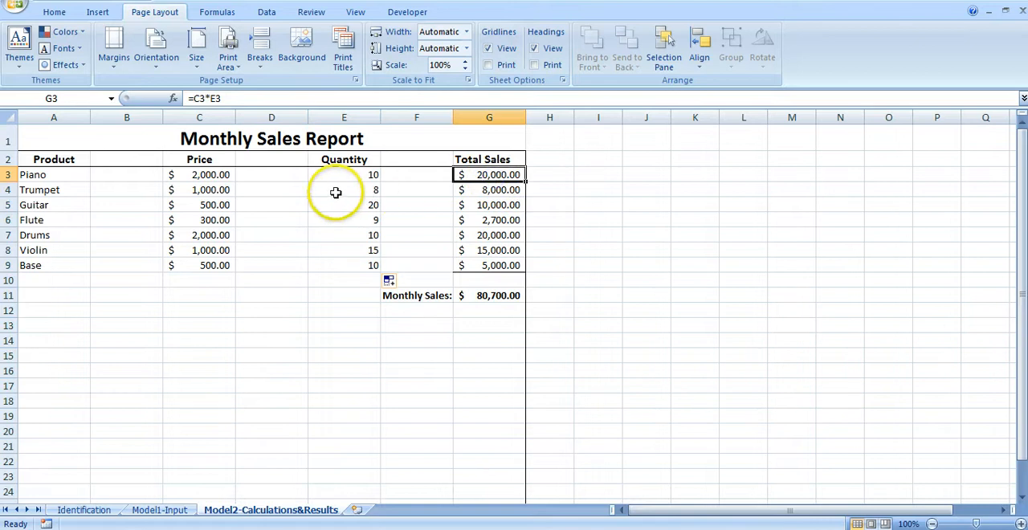
mouse_move(505, 233)
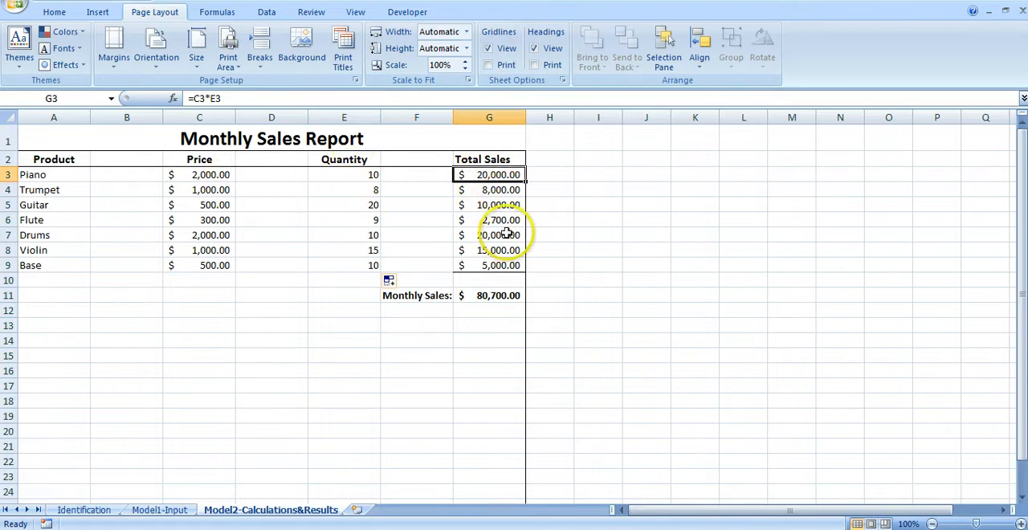
left_click(498, 296)
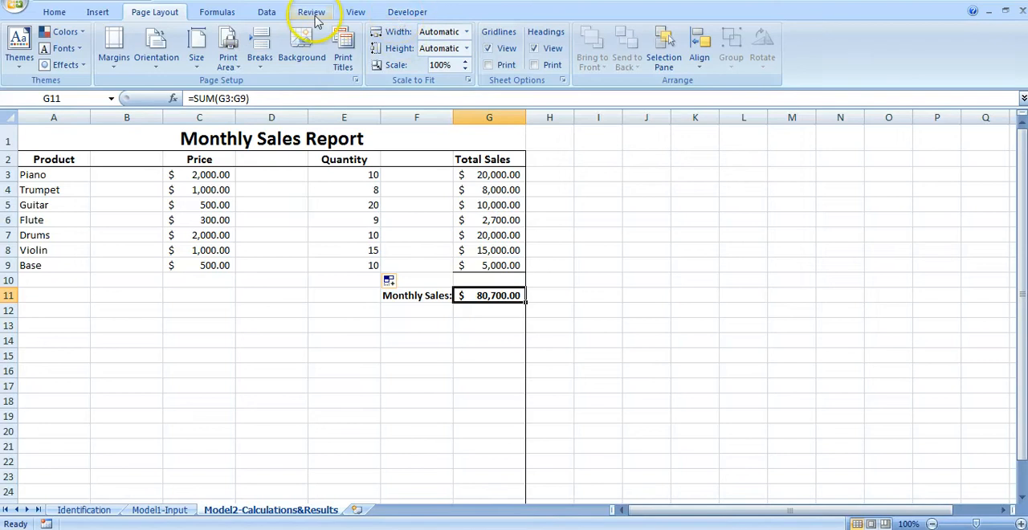
Step: Password-protect the calculations sheet and dismiss the read-only warning on a test edit
left_click(311, 11)
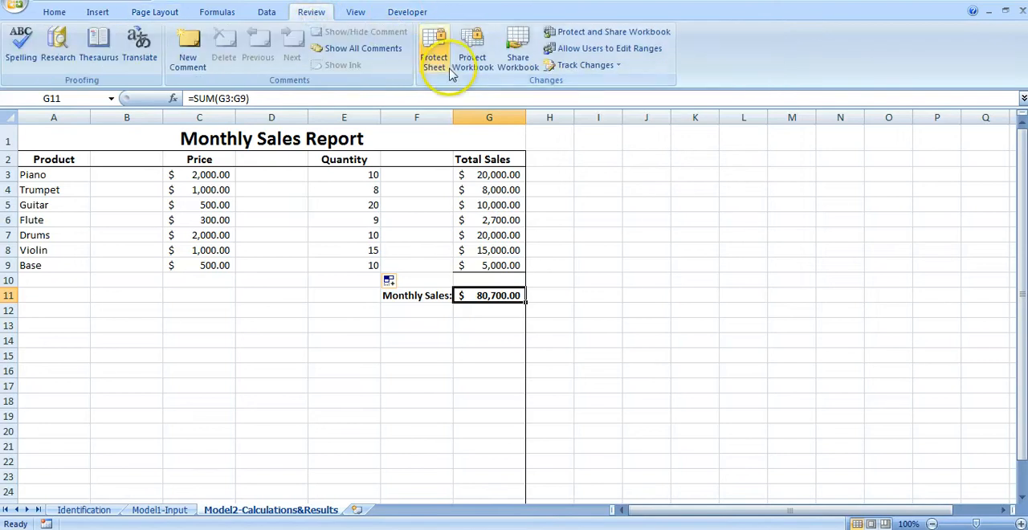
left_click(434, 48)
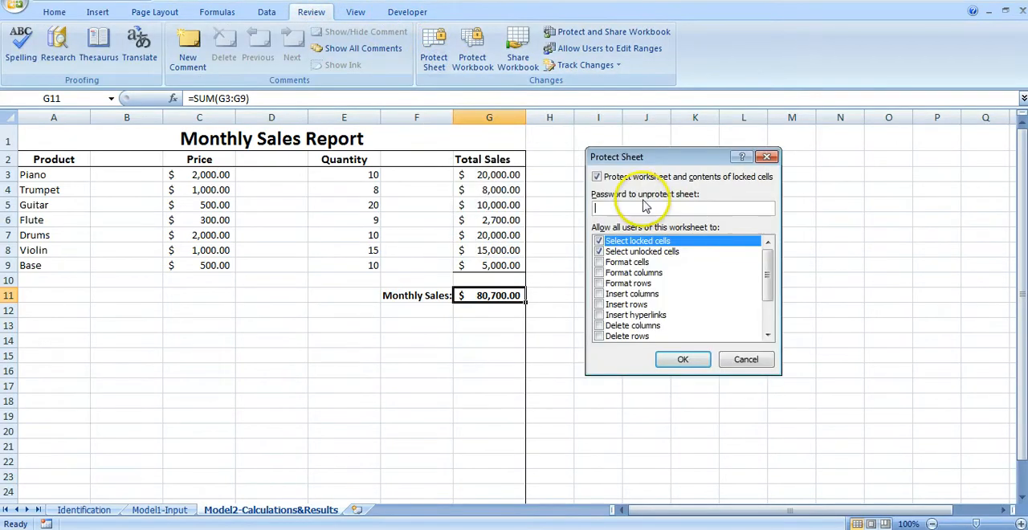
left_click(682, 360)
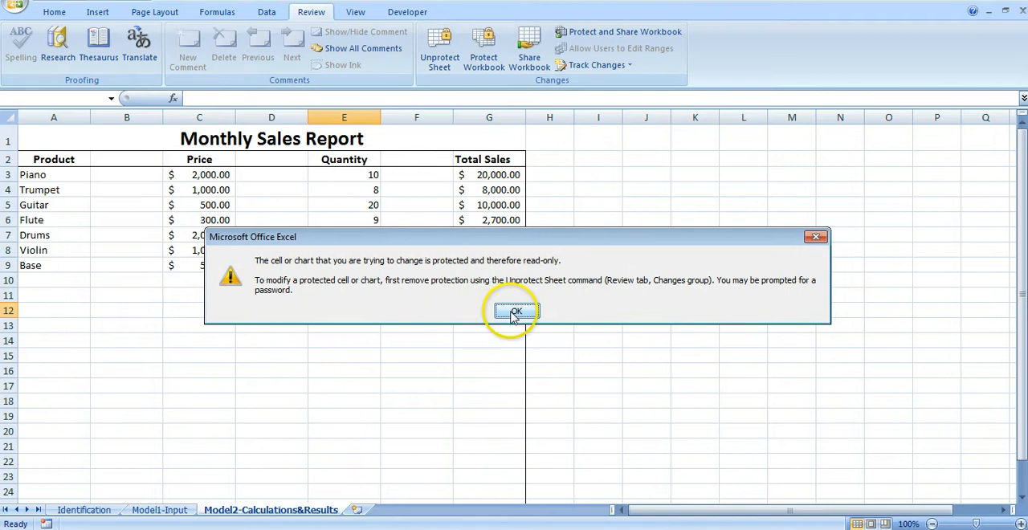
left_click(514, 311)
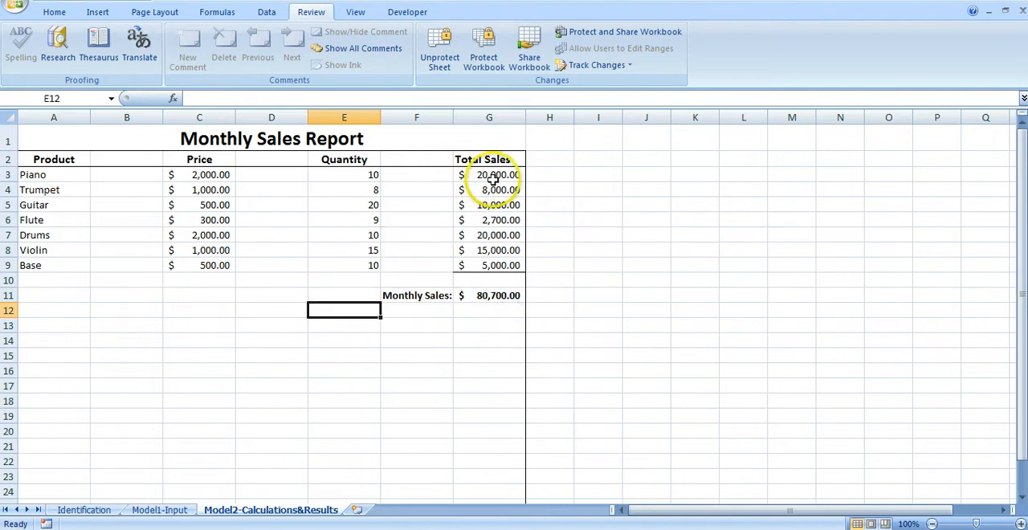
mouse_move(499, 334)
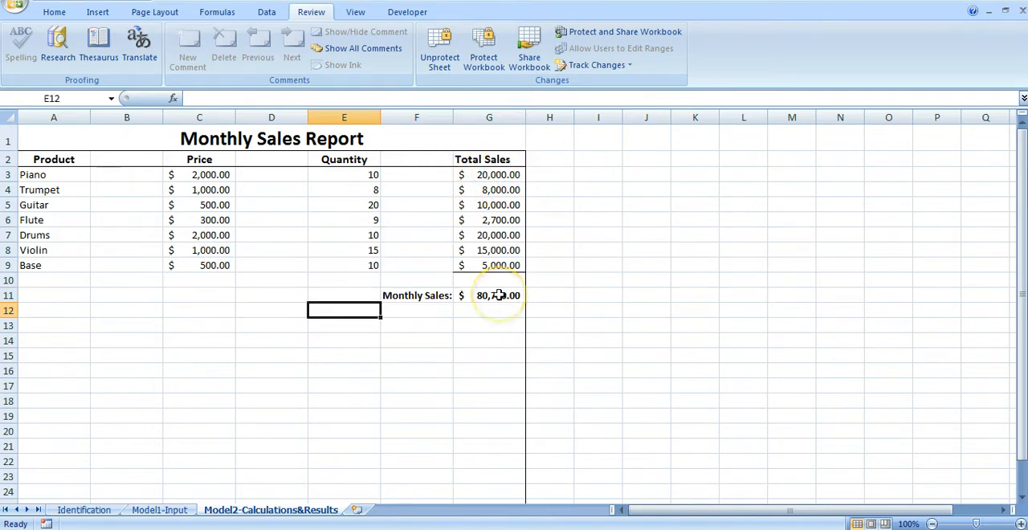
left_click(154, 11)
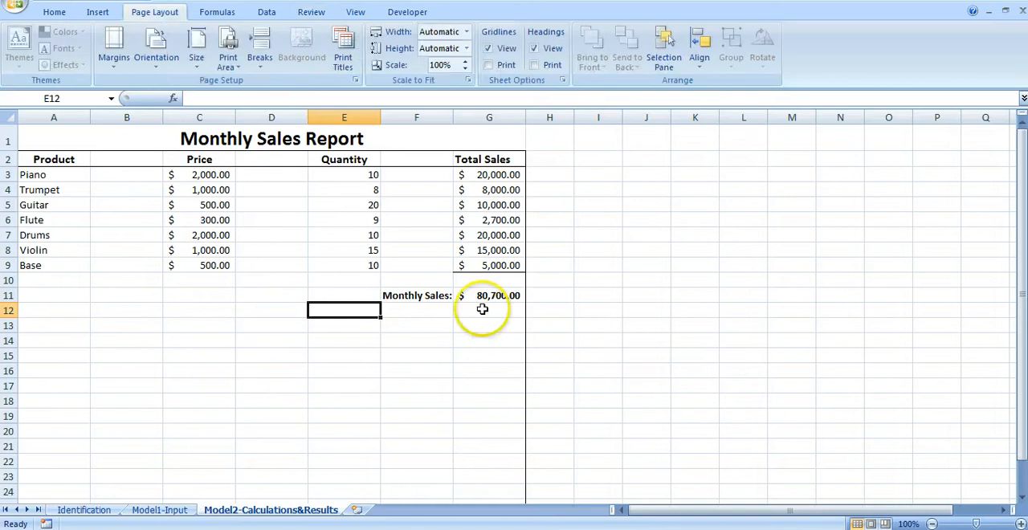